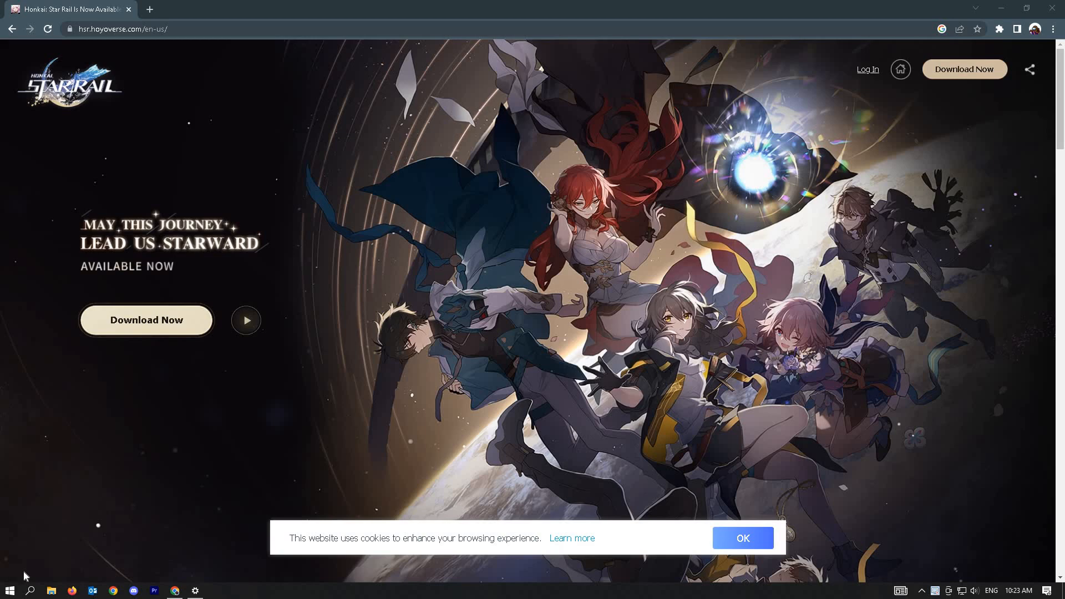
pyautogui.moveTo(174, 589)
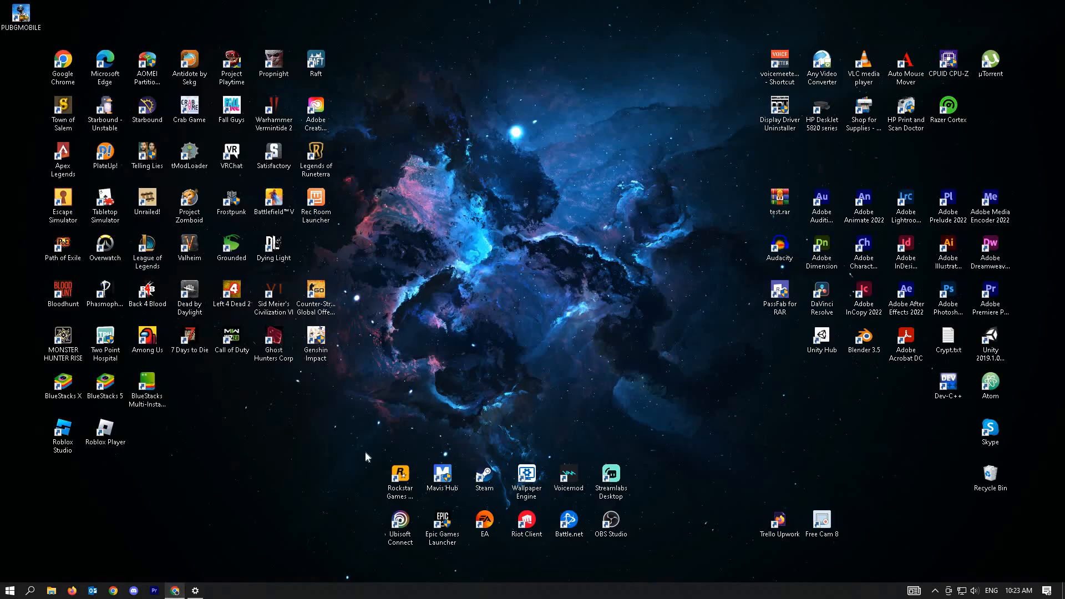
# - Enable 'Run this program as an administrator' in the Genshin Impact shortcut's Compatibility properties
pyautogui.rightClick(314, 343)
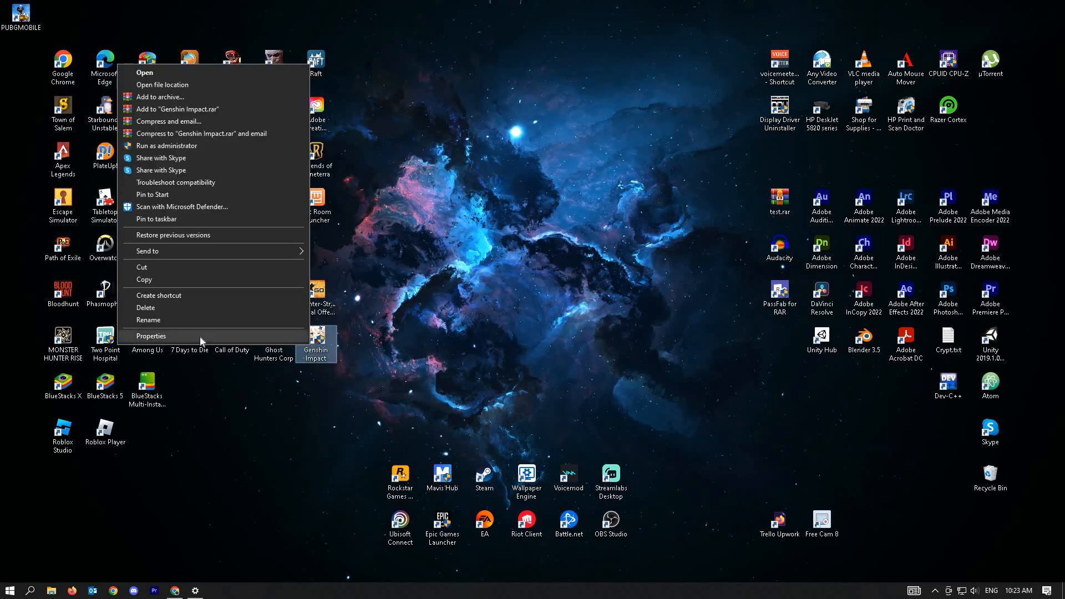
pyautogui.click(151, 335)
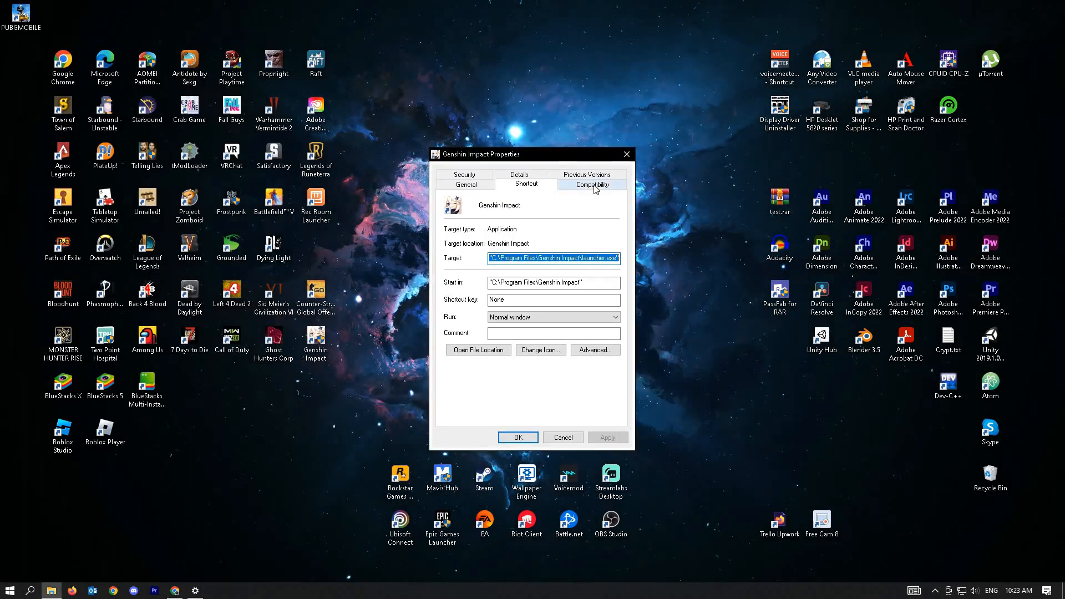
pyautogui.click(590, 184)
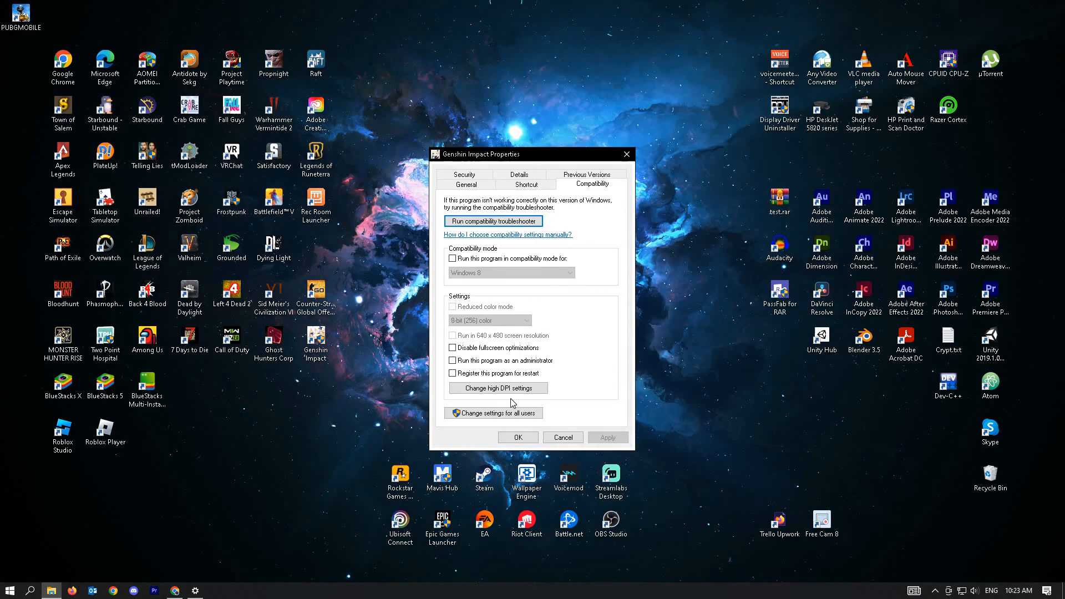
pyautogui.click(452, 360)
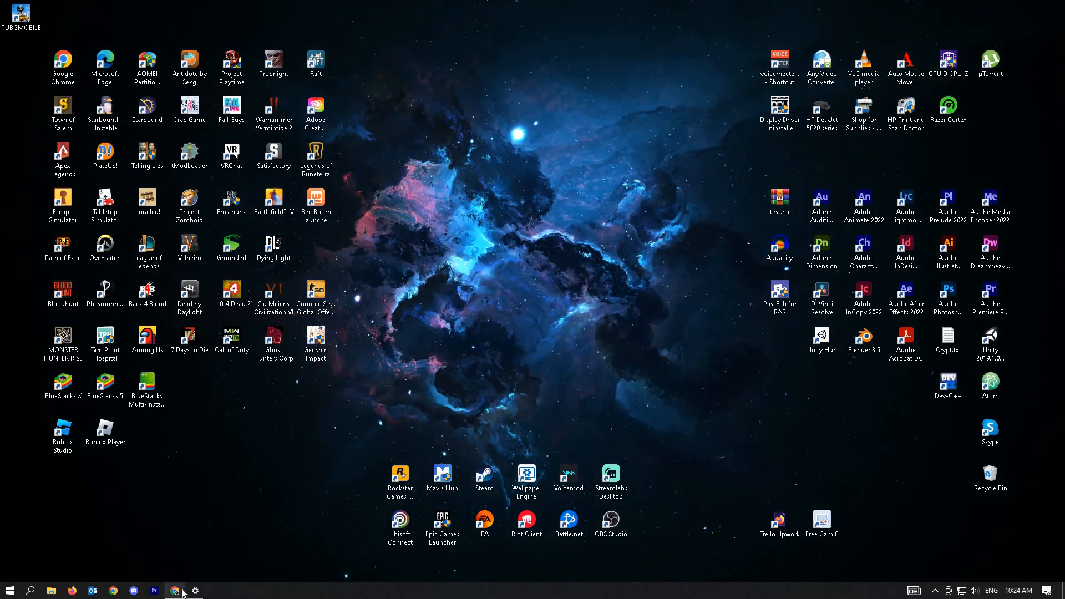
# - Search Google for 'INTERNET speed test' and go to the Speedtest by Ookla site
pyautogui.click(175, 589)
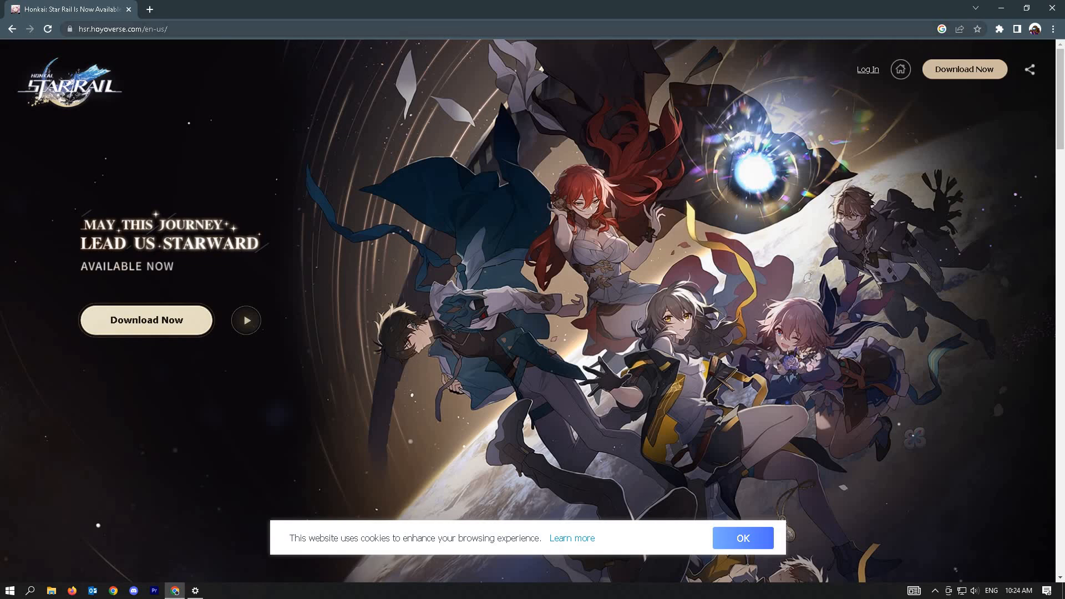
pyautogui.write('INTERNET speed test')
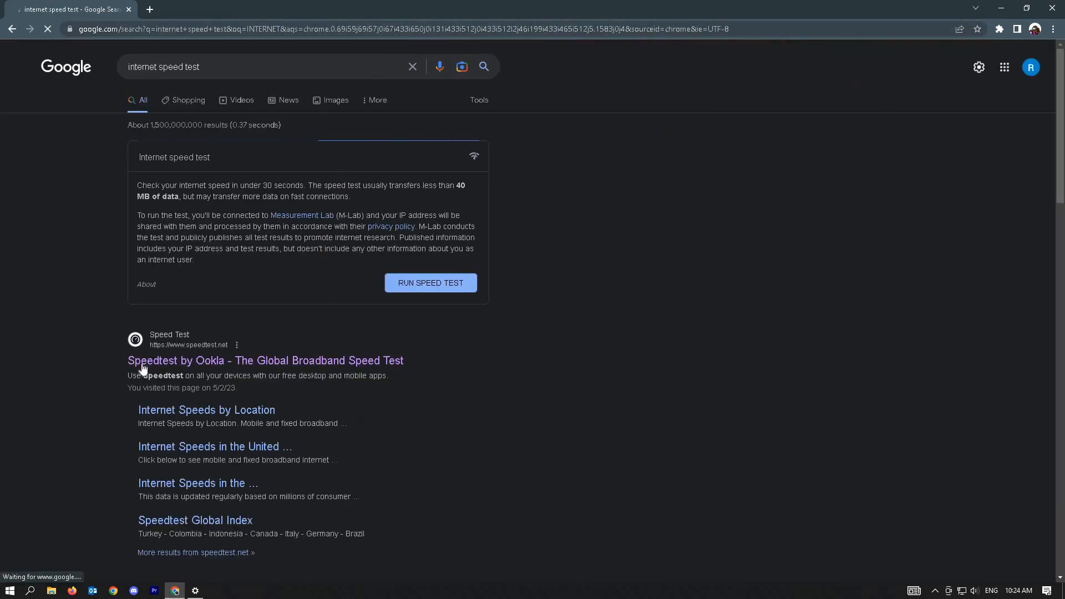
pyautogui.click(265, 360)
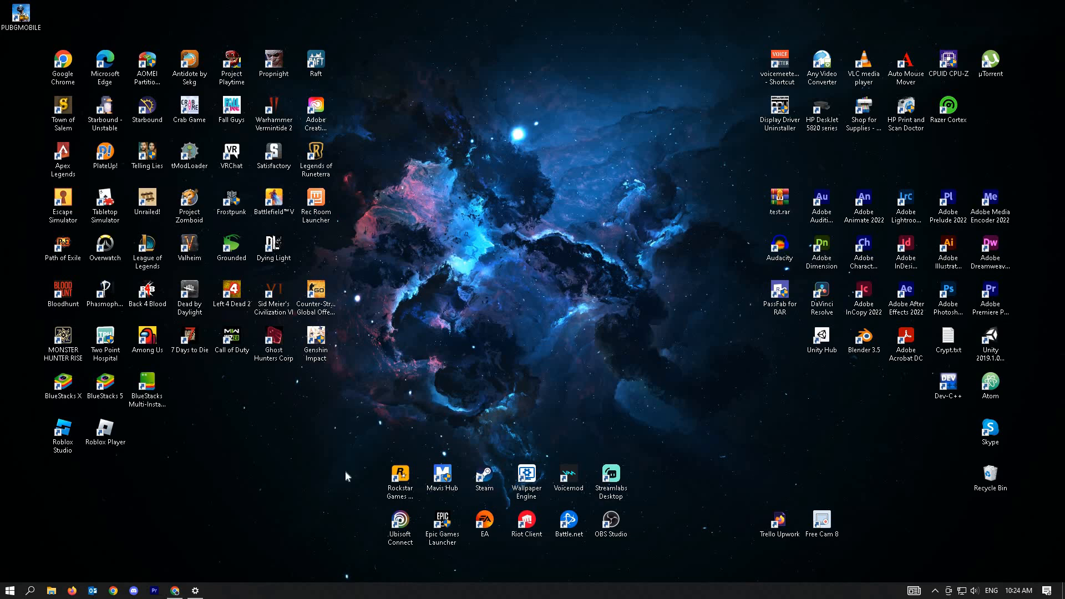
pyautogui.moveTo(48, 561)
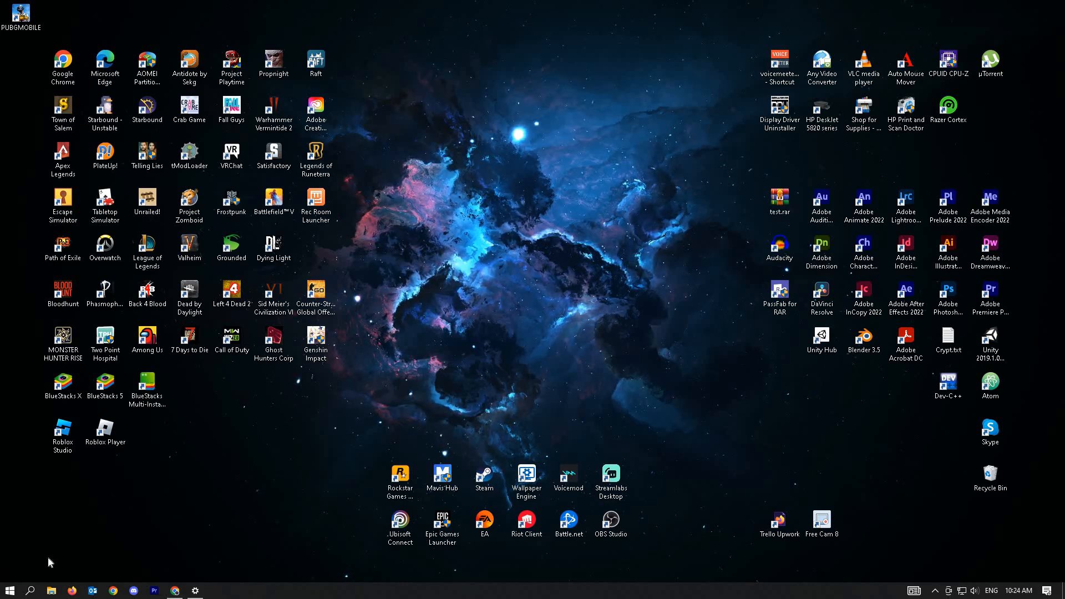
pyautogui.moveTo(10, 590)
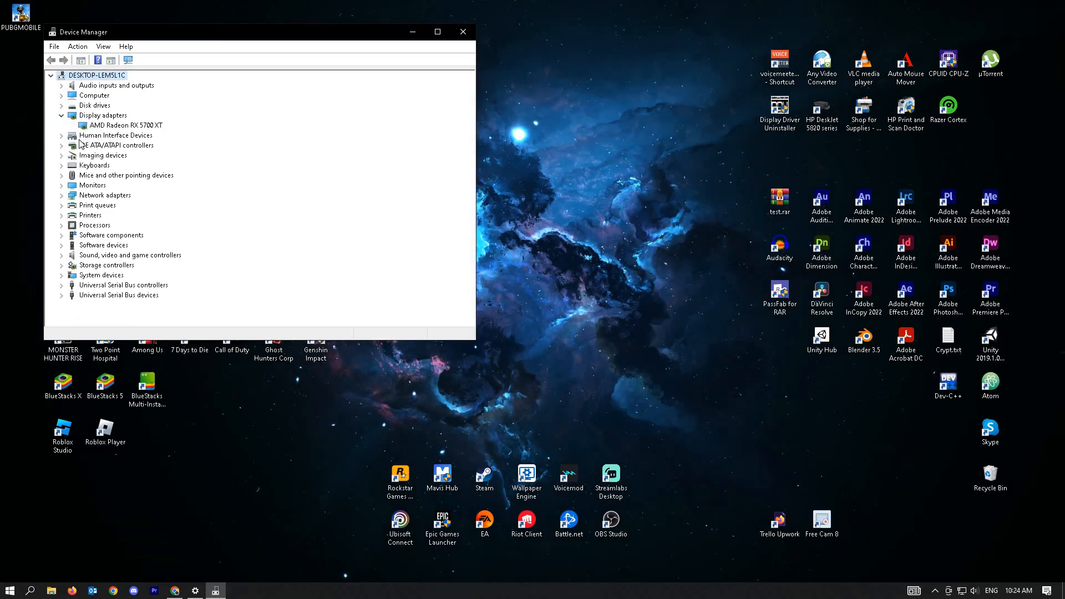
# - Start the Update driver wizard for the AMD Radeon RX 5700 XT display adapter
pyautogui.click(128, 125)
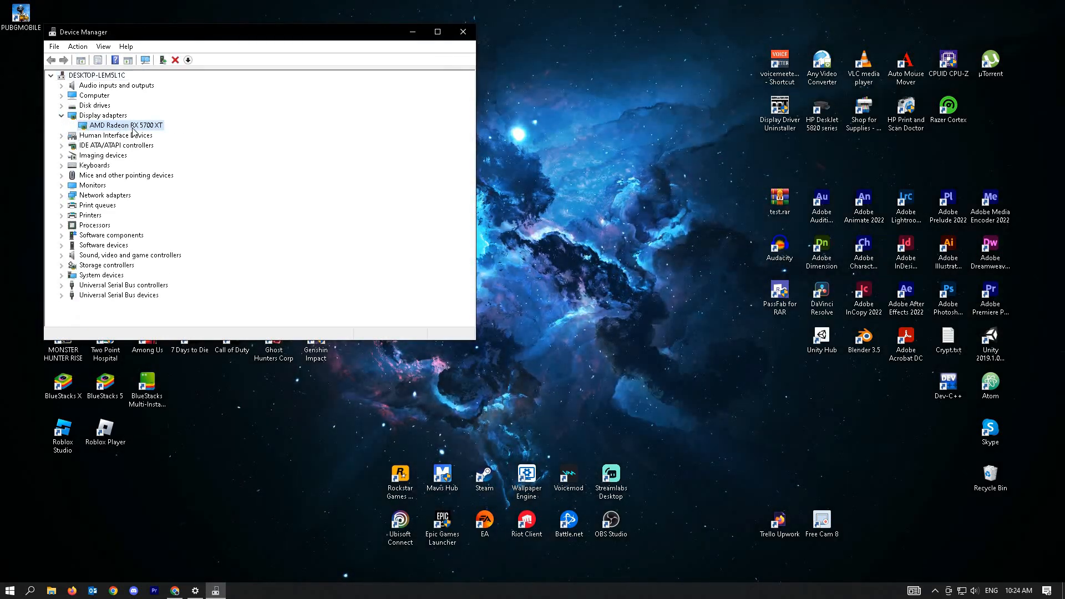
pyautogui.rightClick(125, 125)
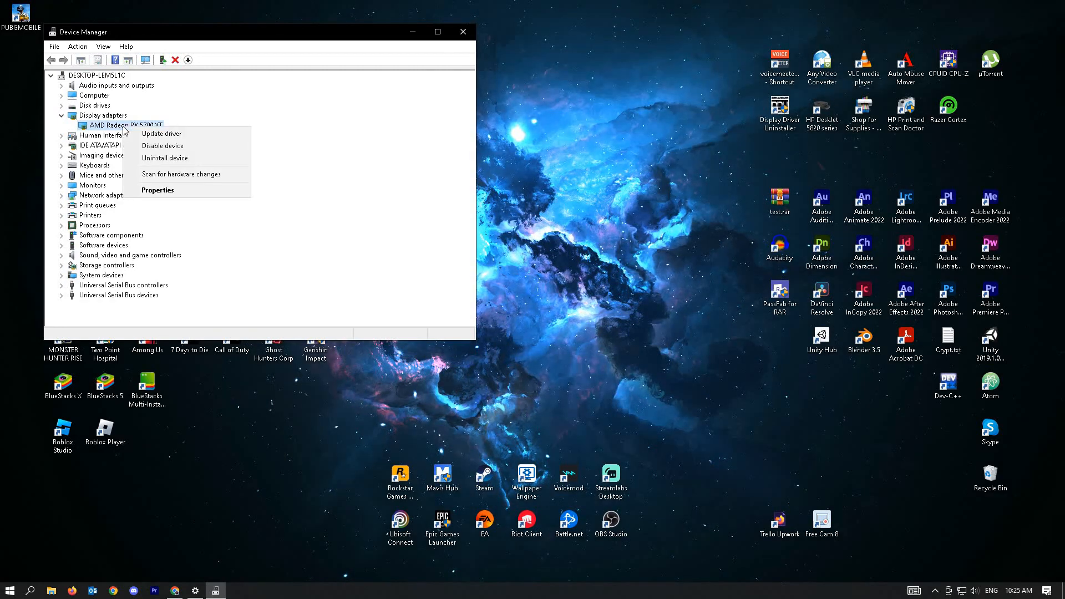
pyautogui.click(161, 133)
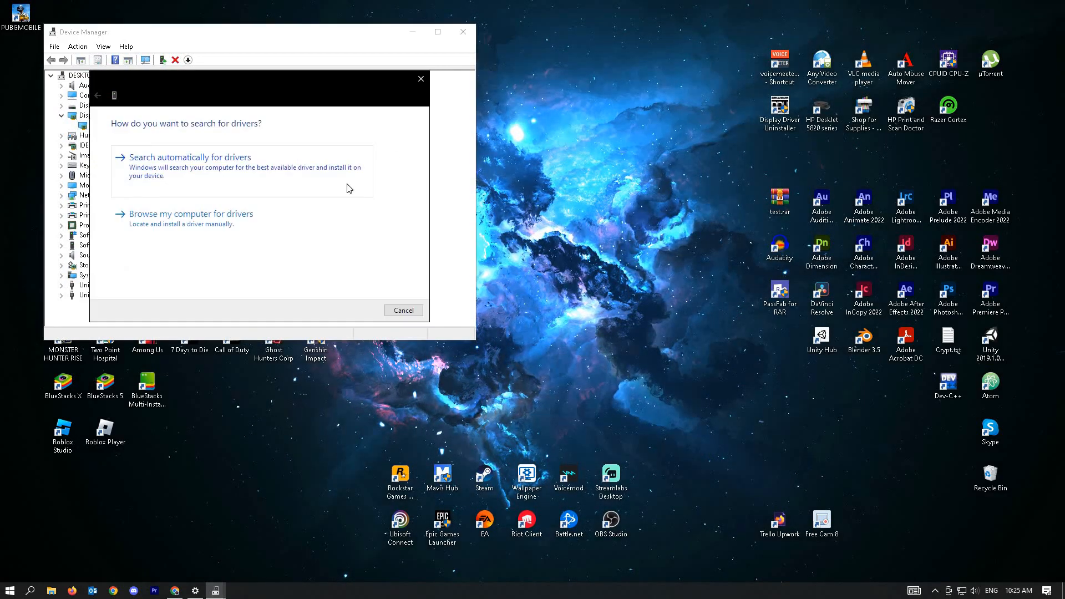